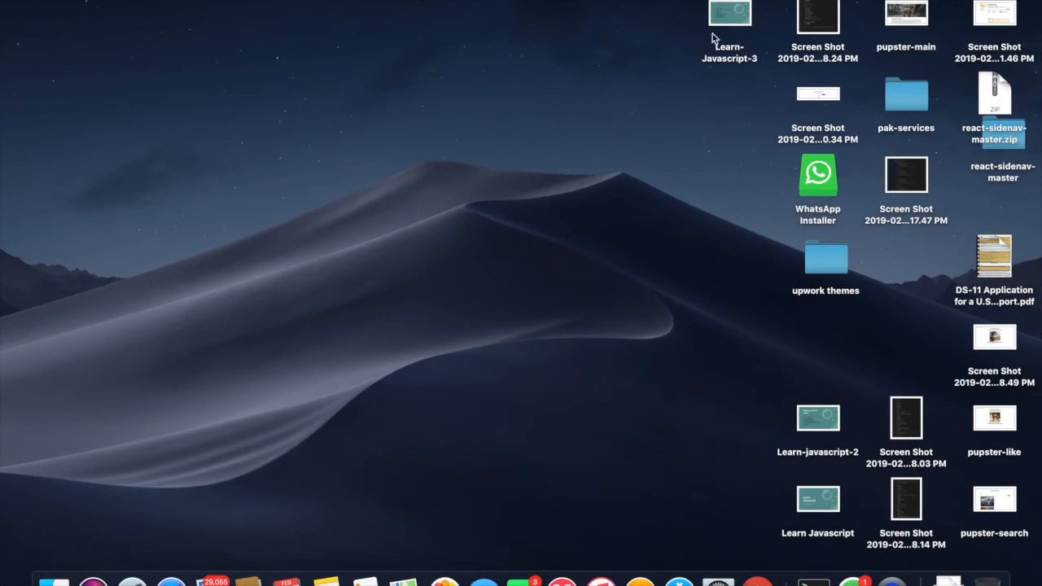
Launch VS Code and open the Tutorial folder containing index.html
{"action": "key", "text": "cmd+space"}
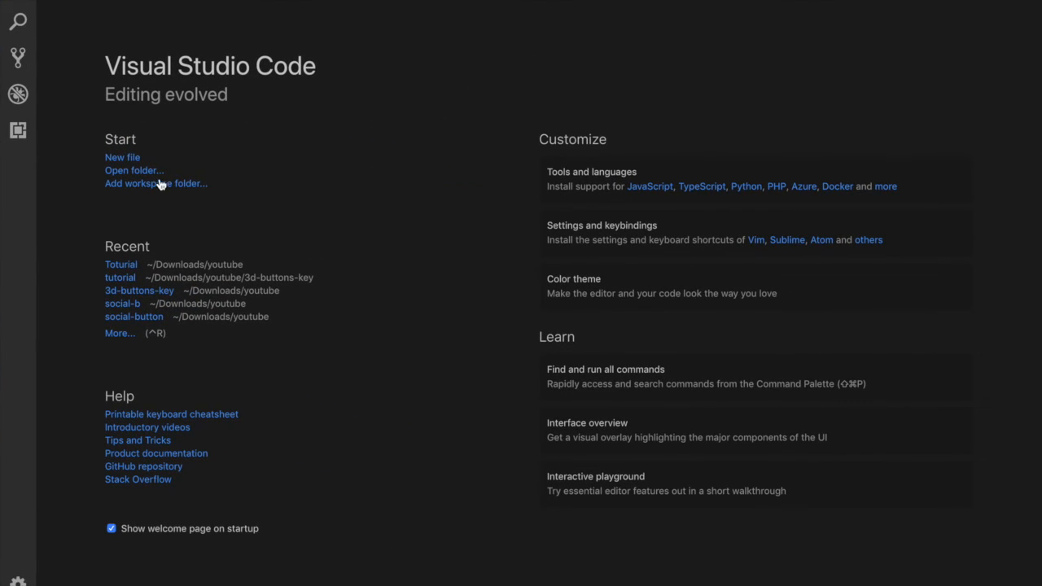
{"action": "left_click", "coordinate": [133, 171]}
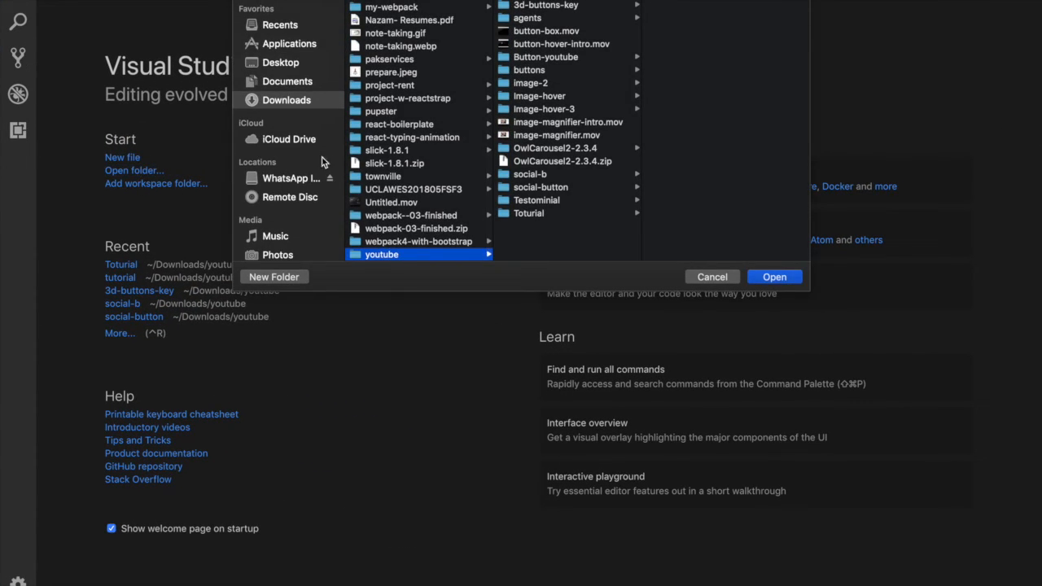
{"action": "left_click", "coordinate": [527, 212]}
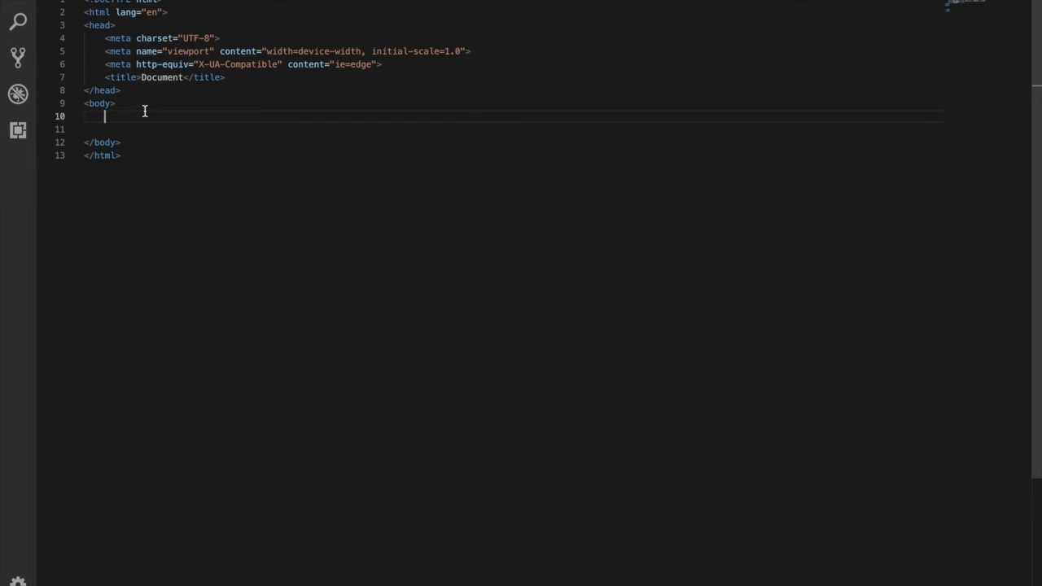
Add a button element with the label 'Click me' inside the body
{"action": "key", "text": "enter"}
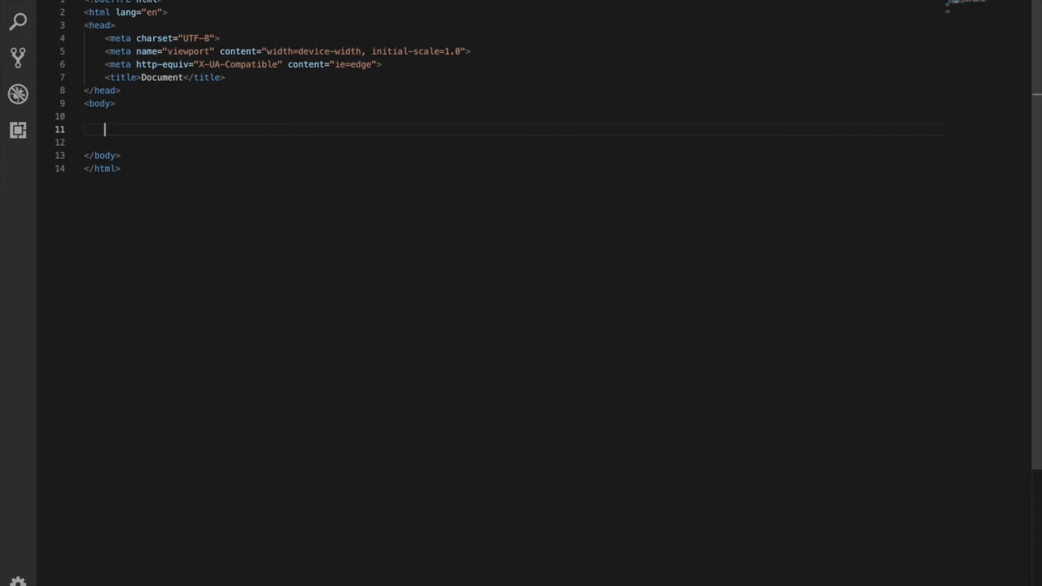
{"action": "type", "text": "button></button>"}
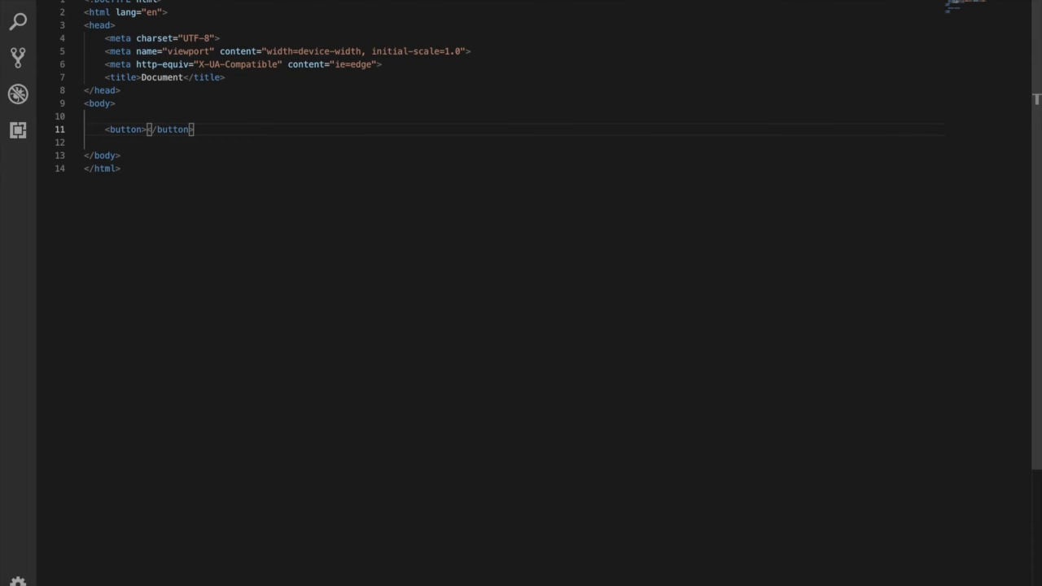
{"action": "type", "text": "Click me"}
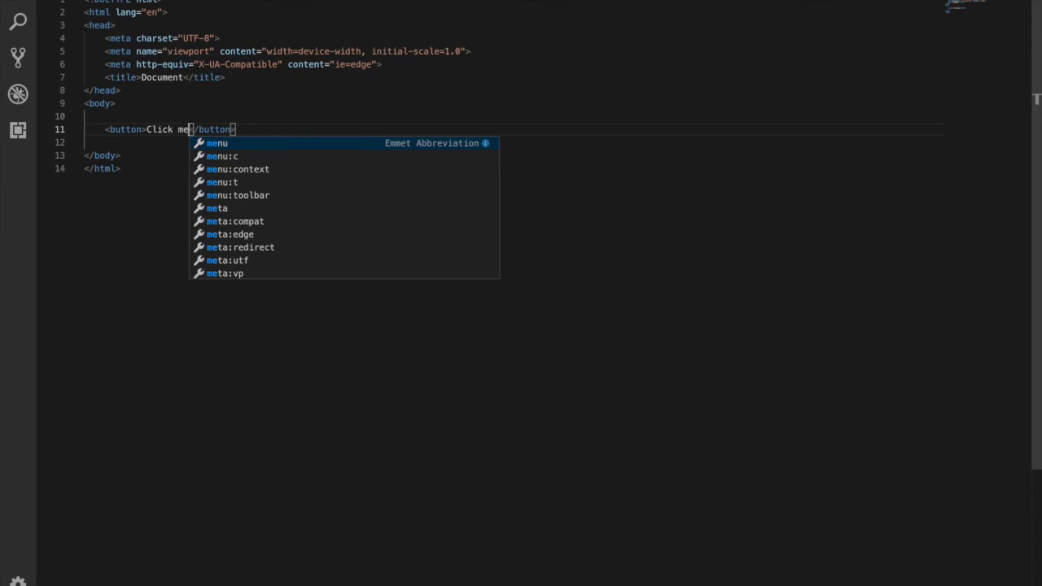
{"action": "key", "text": "Escape"}
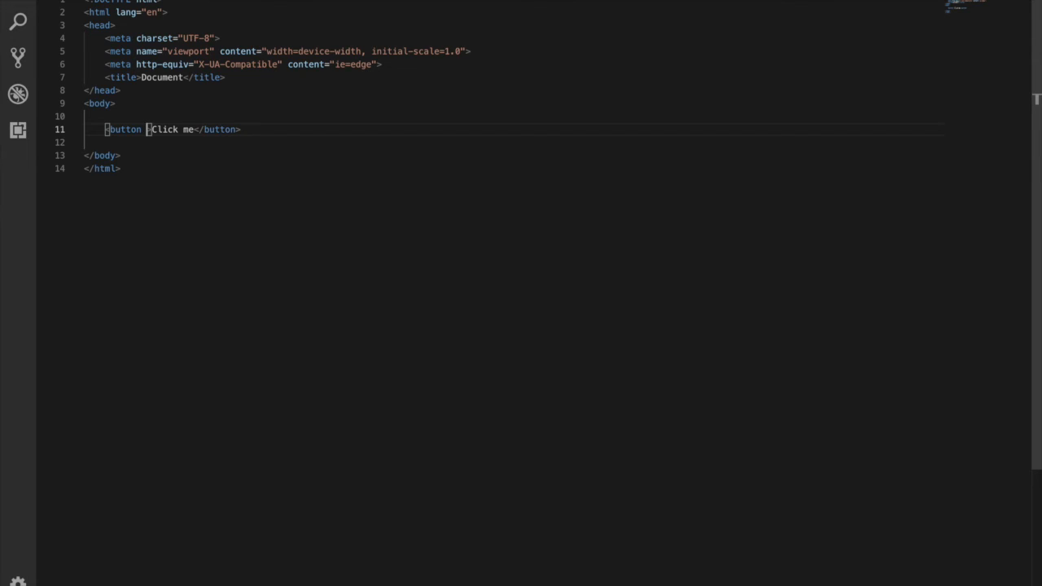
Give the button onclick="alert('Javascript is very easy to learn')" and start opening the page in the browser
{"action": "type", "text": "oncl"}
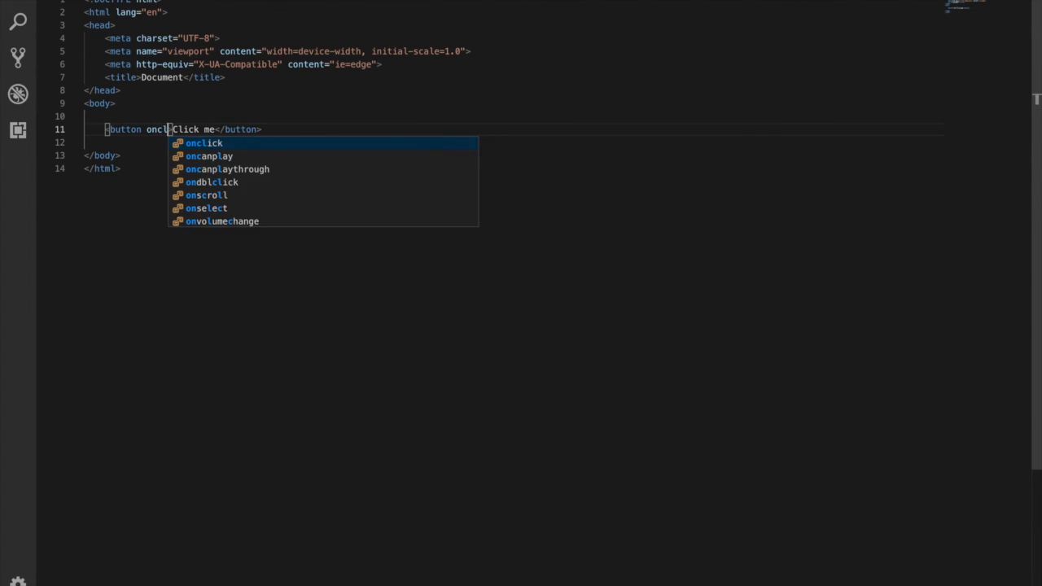
{"action": "type", "text": "ick=\""}
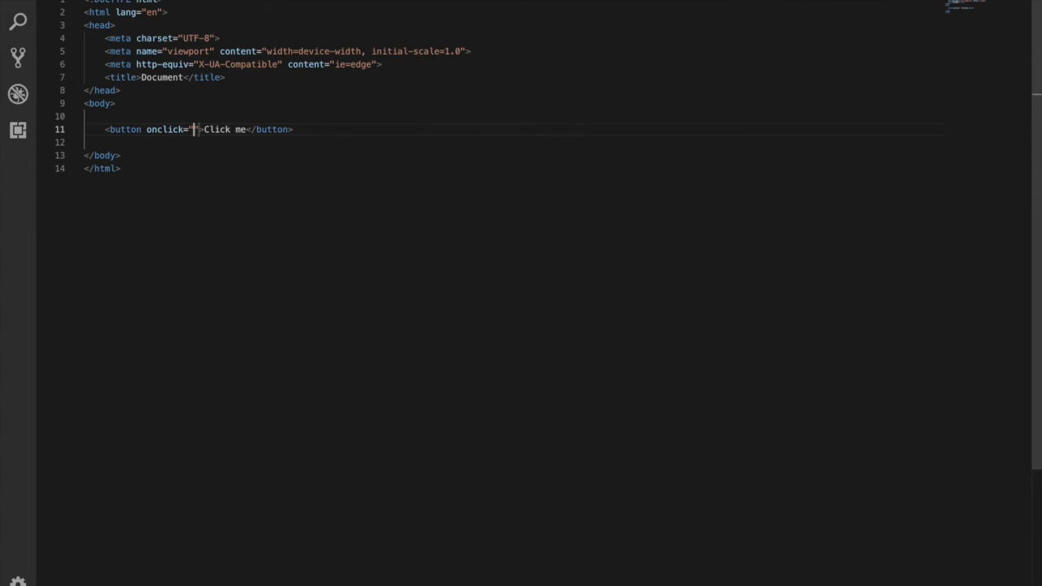
{"action": "type", "text": "alert"}
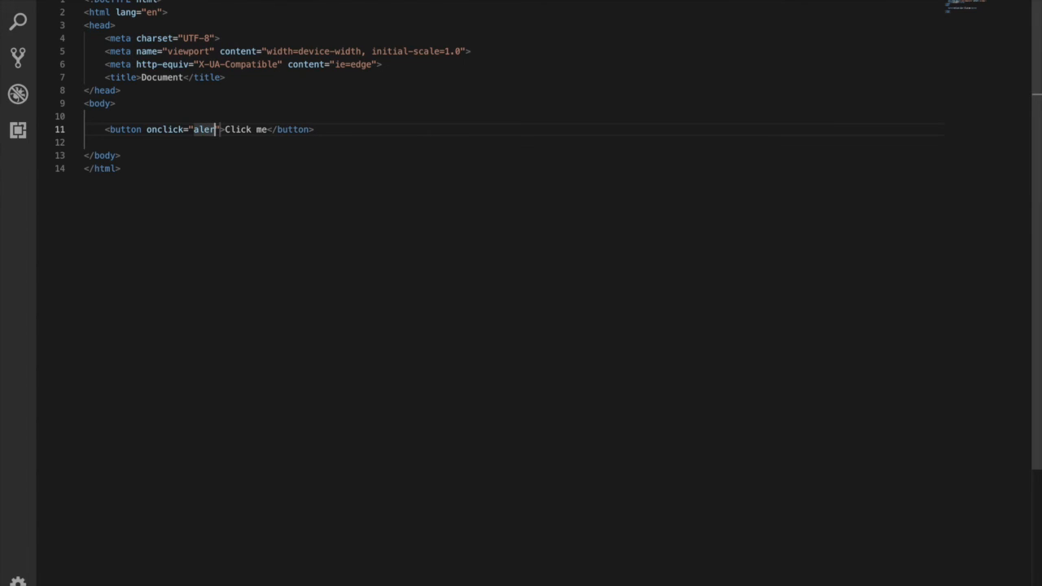
{"action": "type", "text": "t\""}
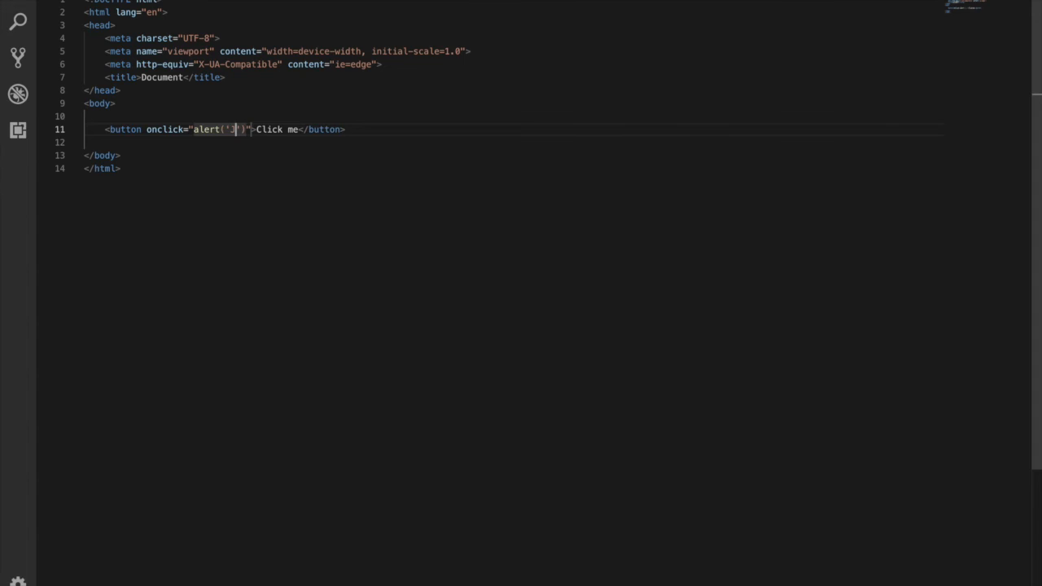
{"action": "type", "text": "Javascript is"}
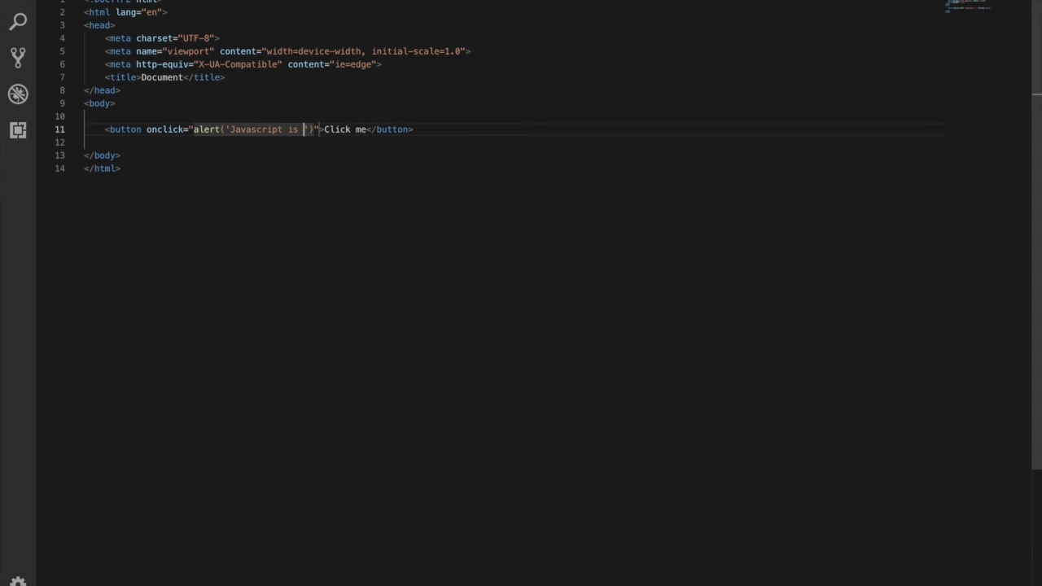
{"action": "type", "text": "very easy to lea"}
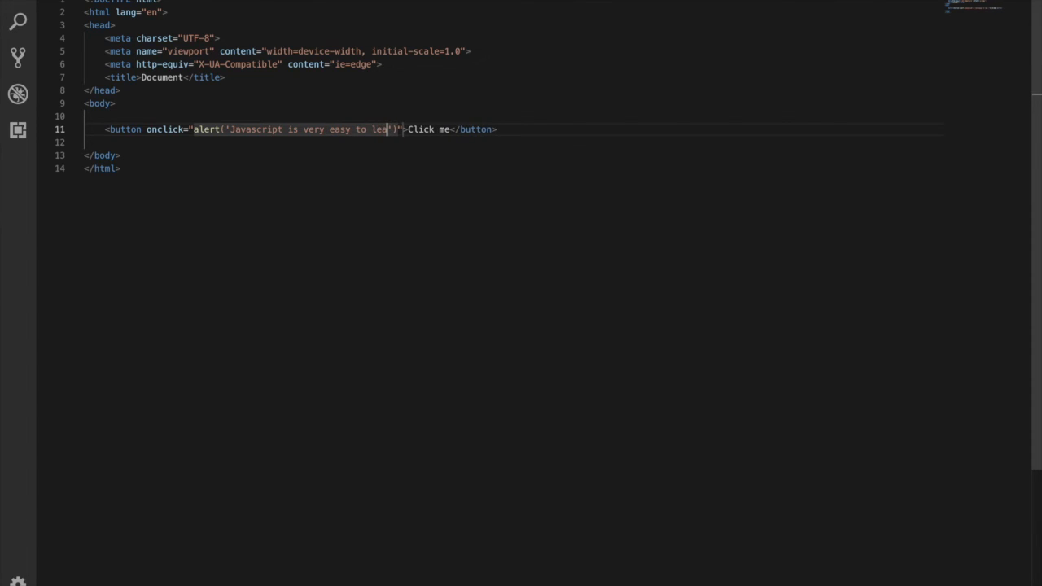
{"action": "type", "text": "rn"}
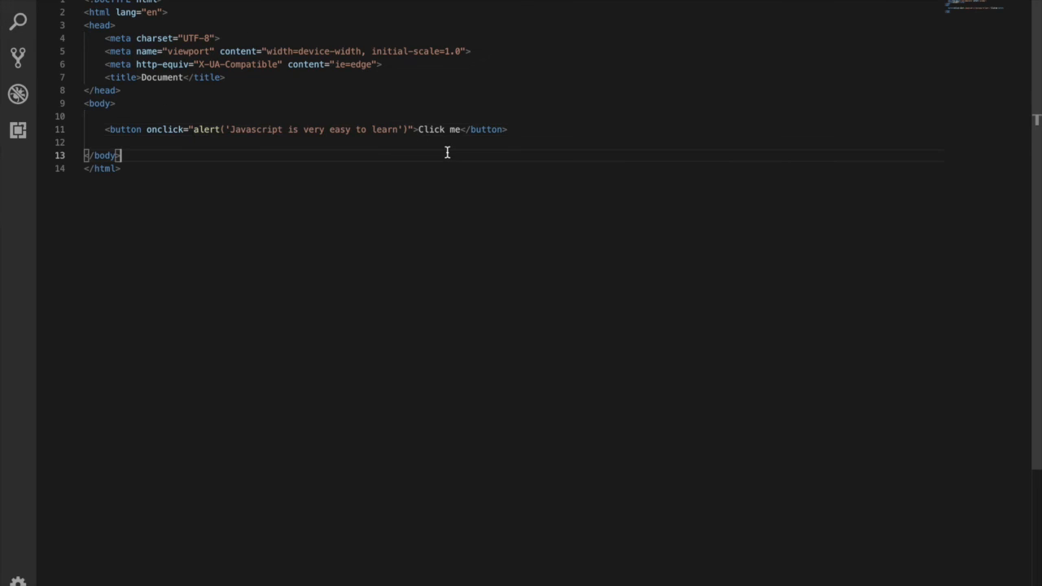
{"action": "right_click", "coordinate": [101, 167]}
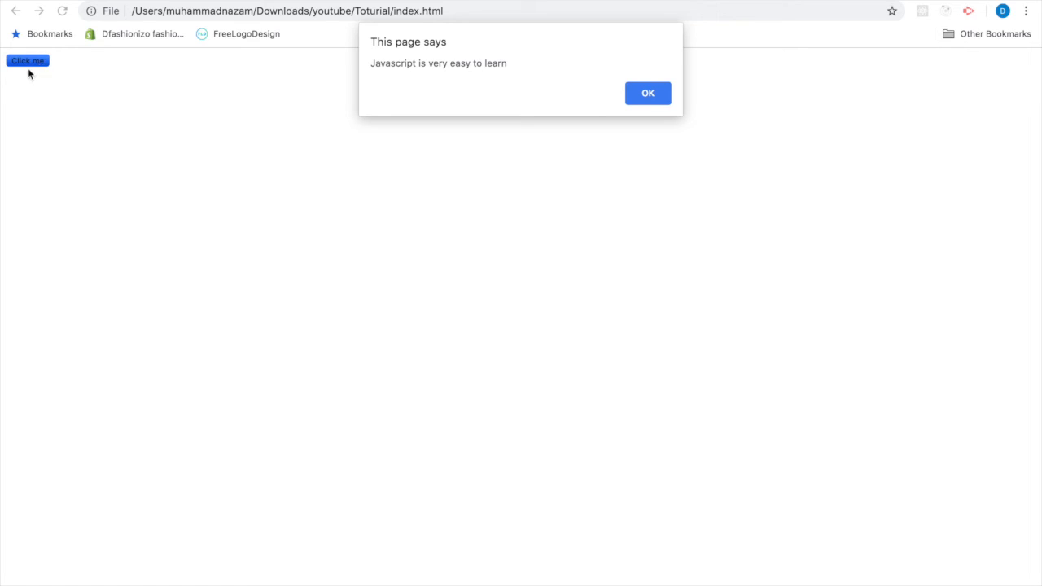
{"action": "mouse_move", "coordinate": [383, 78]}
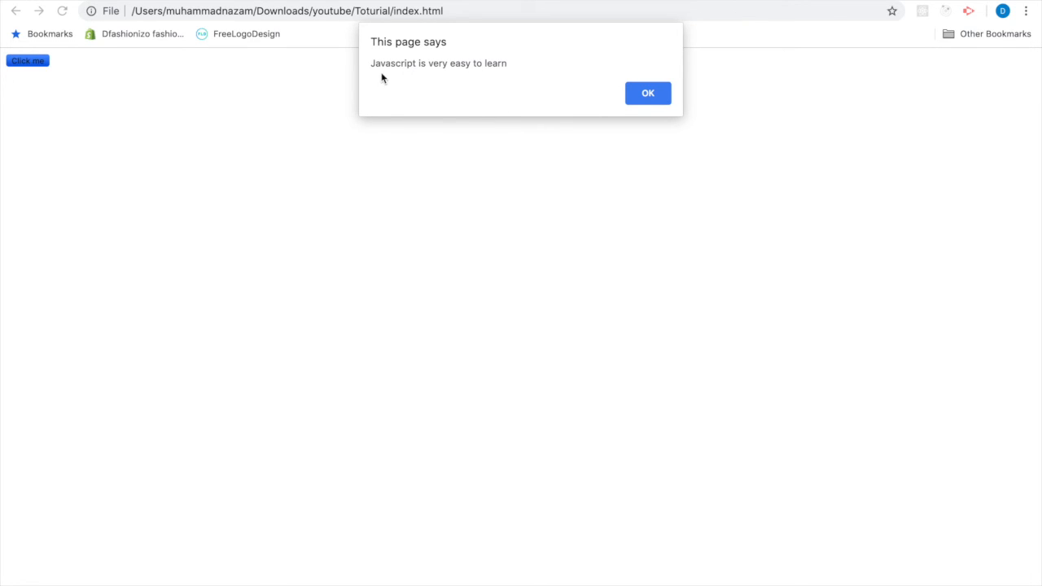
{"action": "mouse_move", "coordinate": [479, 70]}
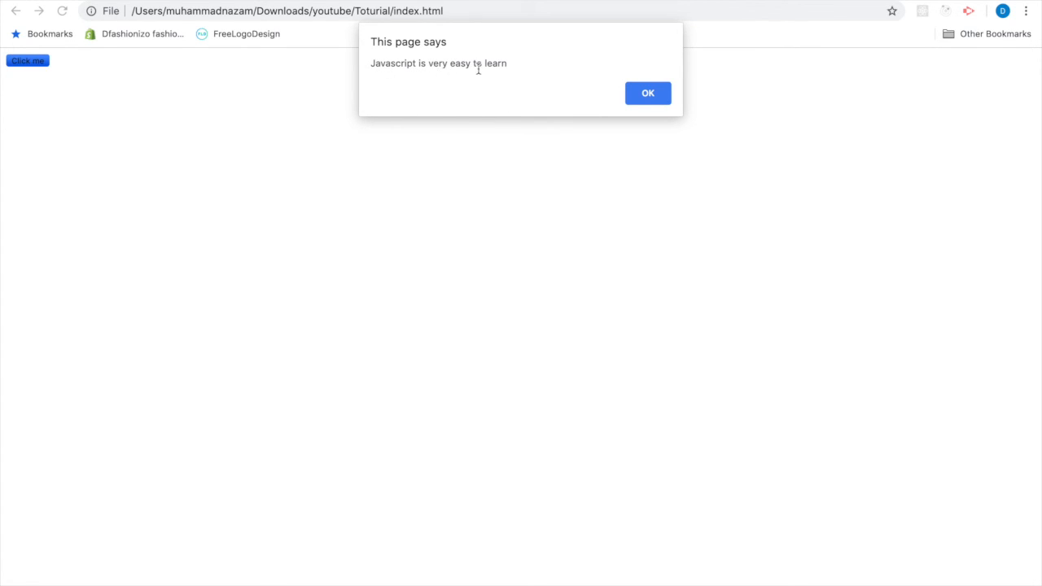
{"action": "mouse_move", "coordinate": [519, 67]}
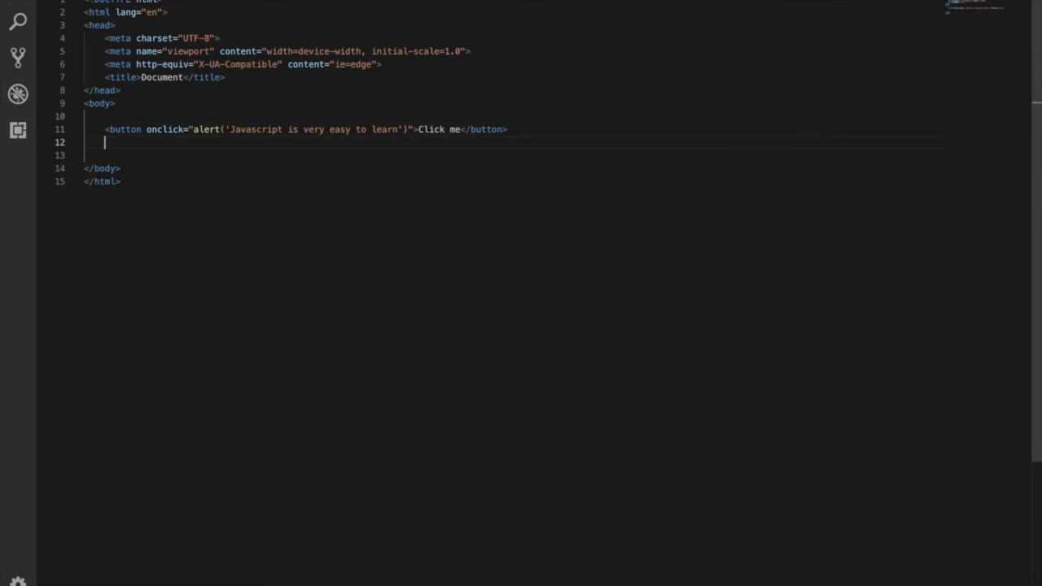
Add a <script rel="text/Javascript"> block below the button
{"action": "type", "text": "<script"}
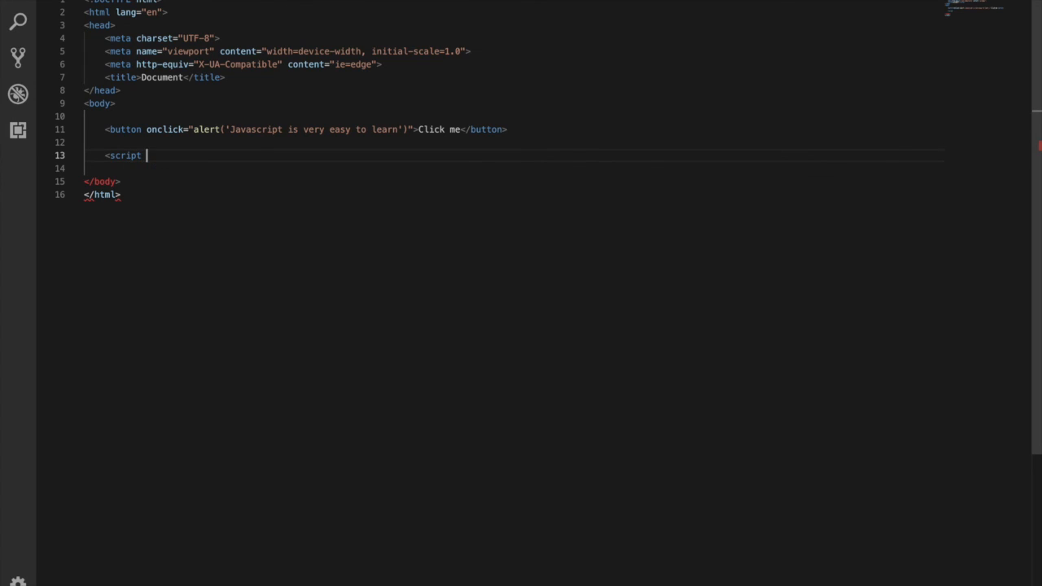
{"action": "type", "text": "rel=\"text"}
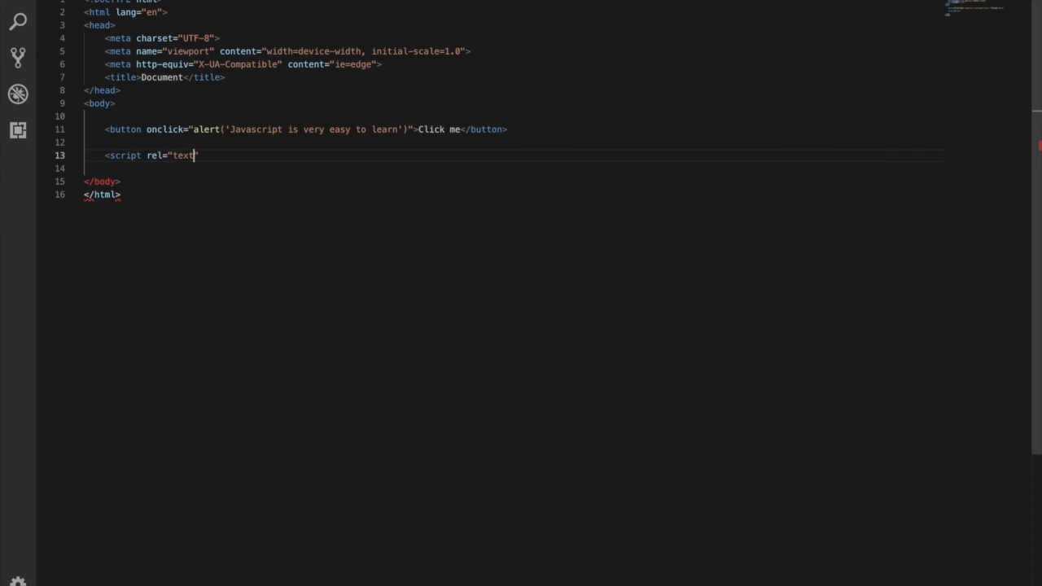
{"action": "type", "text": "/jav"}
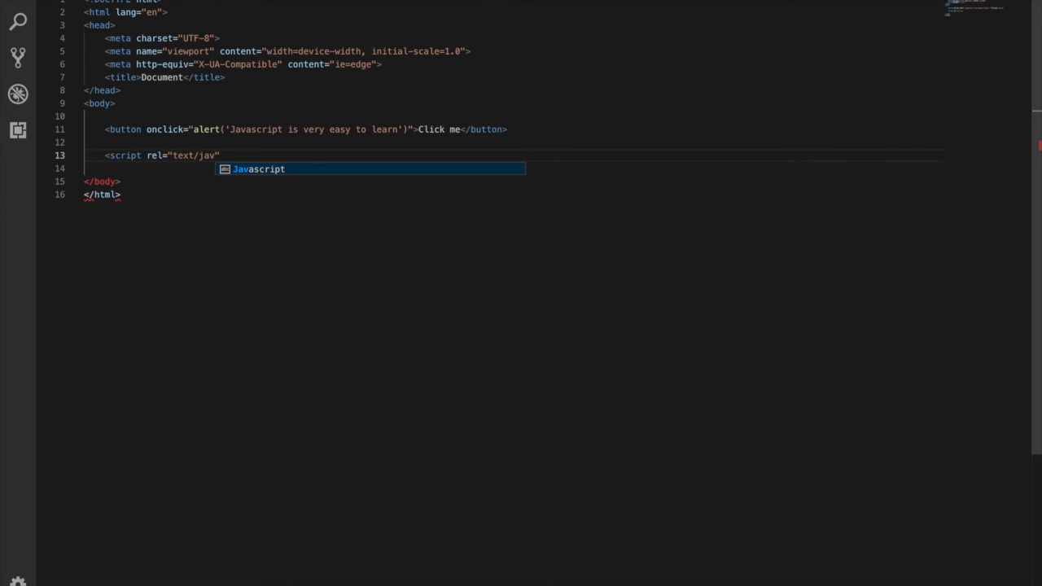
{"action": "key", "text": "Tab"}
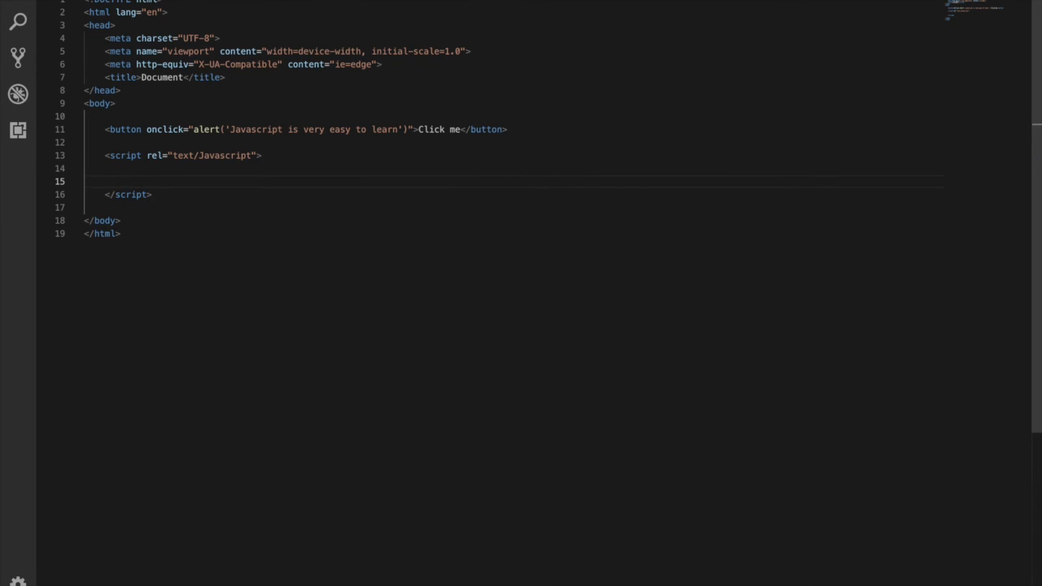
Write console.log('Hello World'); inside the script block
{"action": "type", "text": "c"}
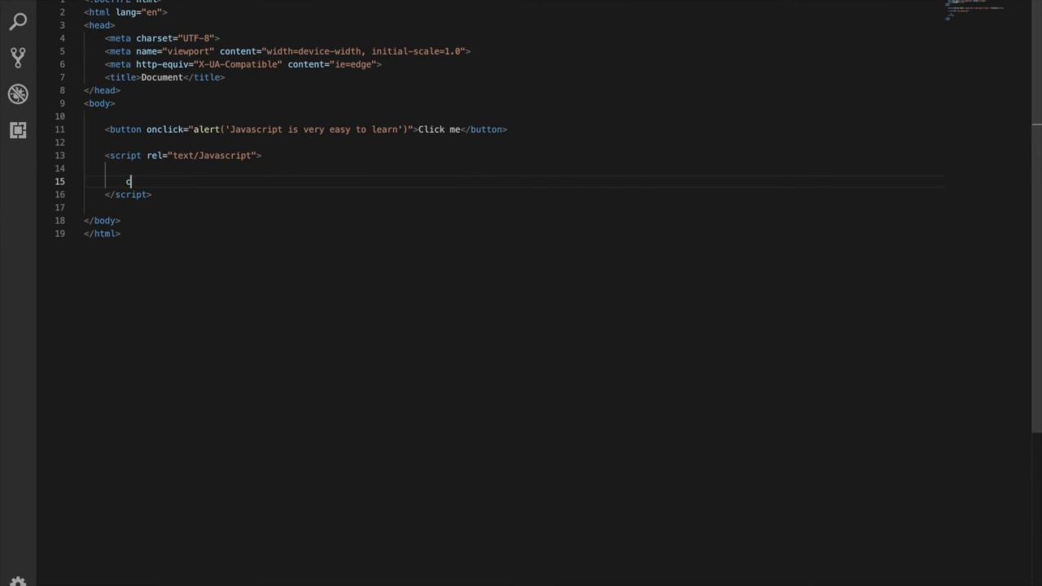
{"action": "type", "text": "onsole."}
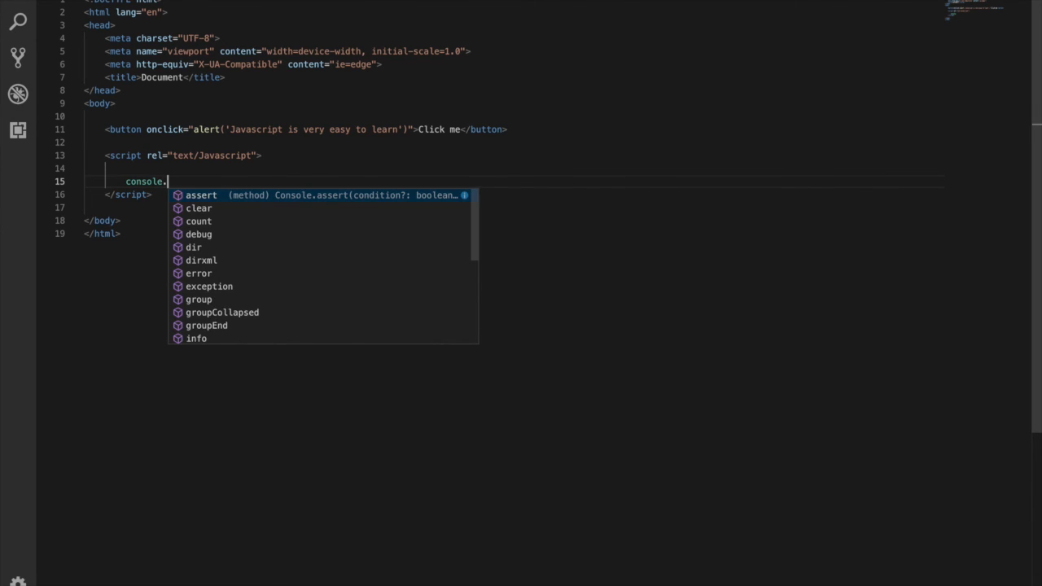
{"action": "type", "text": "log('"}
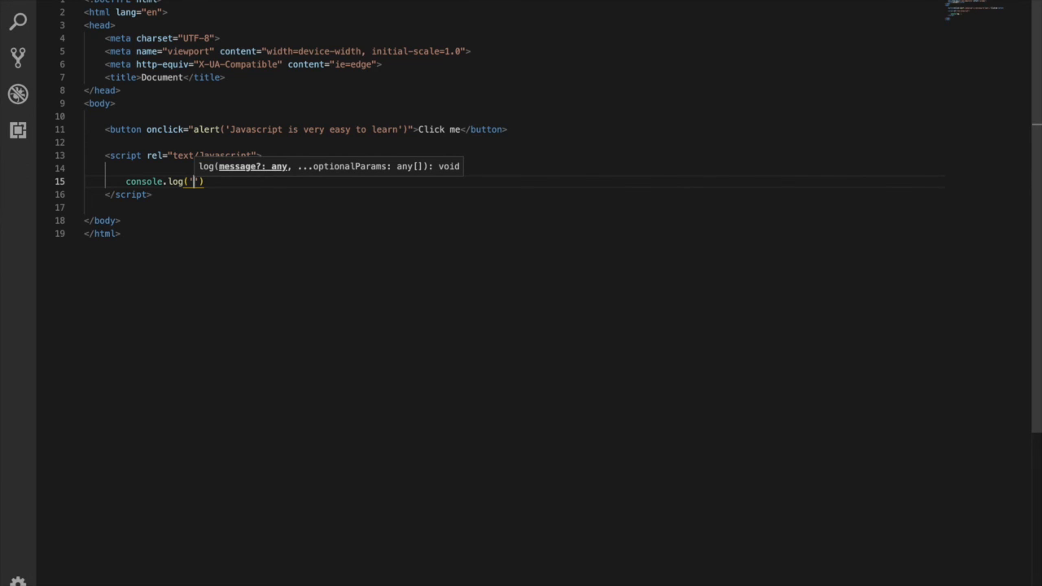
{"action": "type", "text": "Hello Wor"}
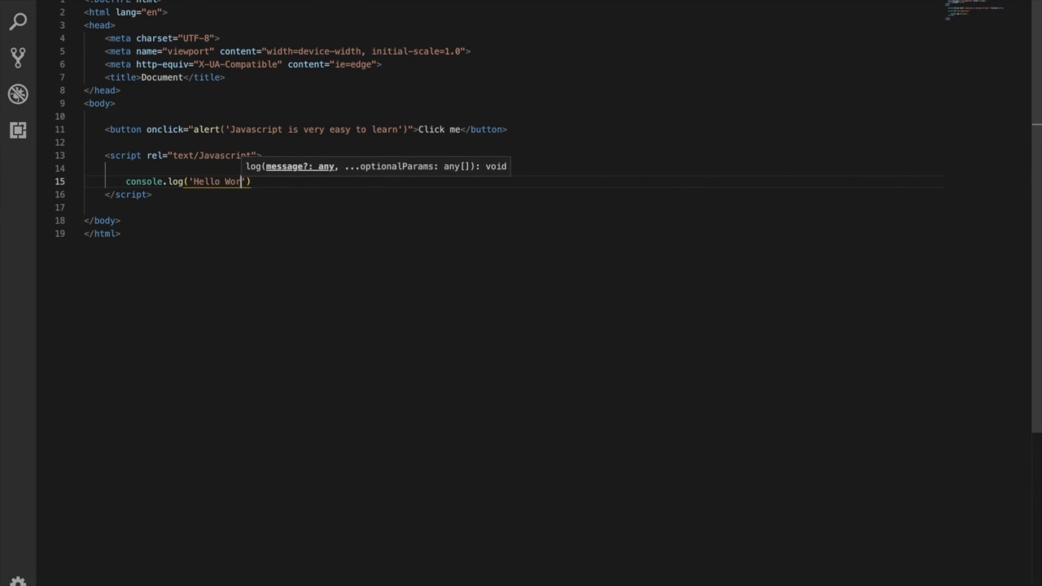
{"action": "type", "text": "ld"}
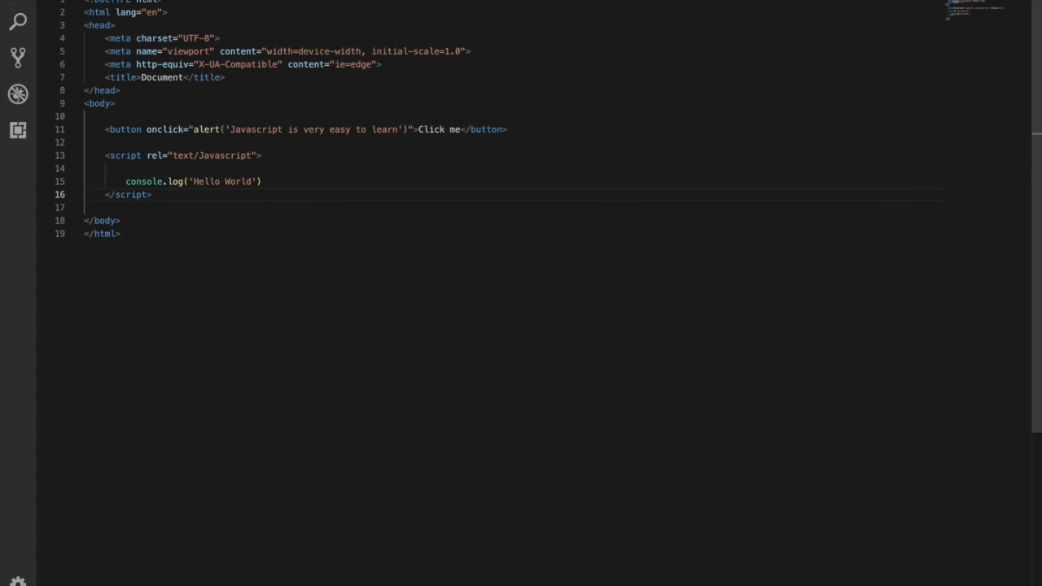
{"action": "type", "text": ";"}
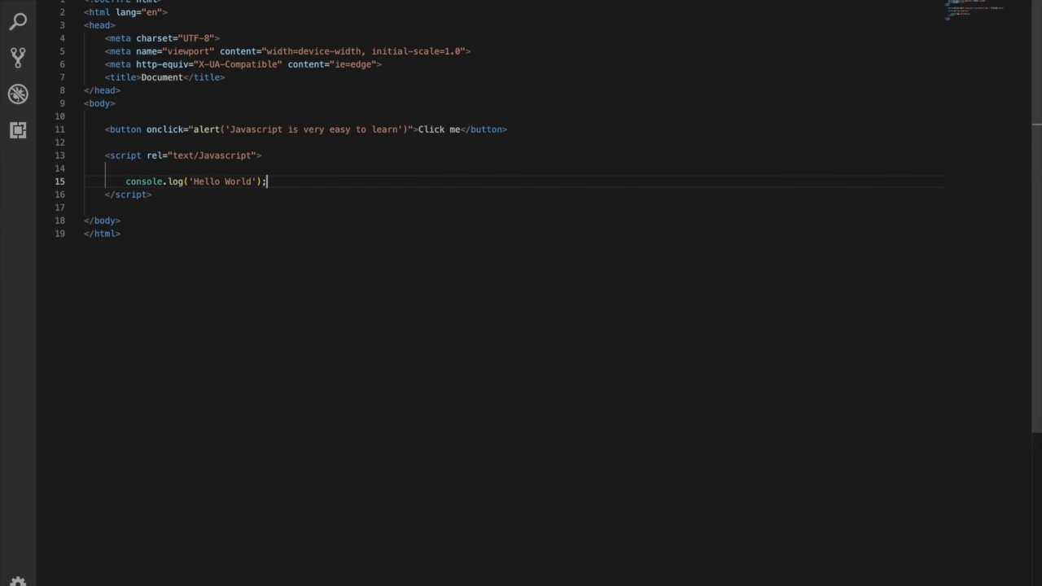
{"action": "right_click", "coordinate": [316, 161]}
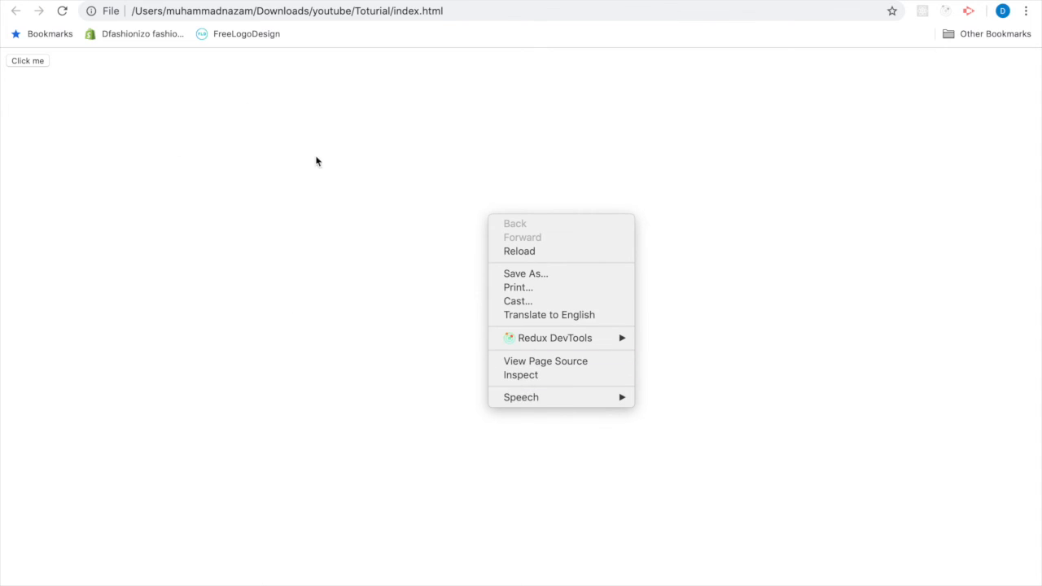
{"action": "mouse_move", "coordinate": [215, 209]}
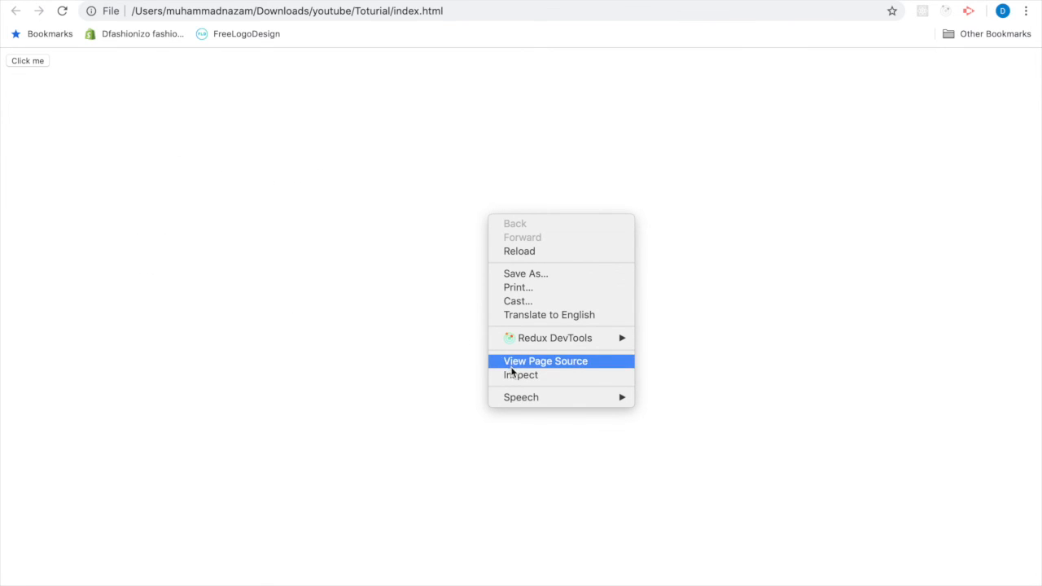
Inspect the page in Chrome and view 'Hello World' in the Console
{"action": "left_click", "coordinate": [521, 374]}
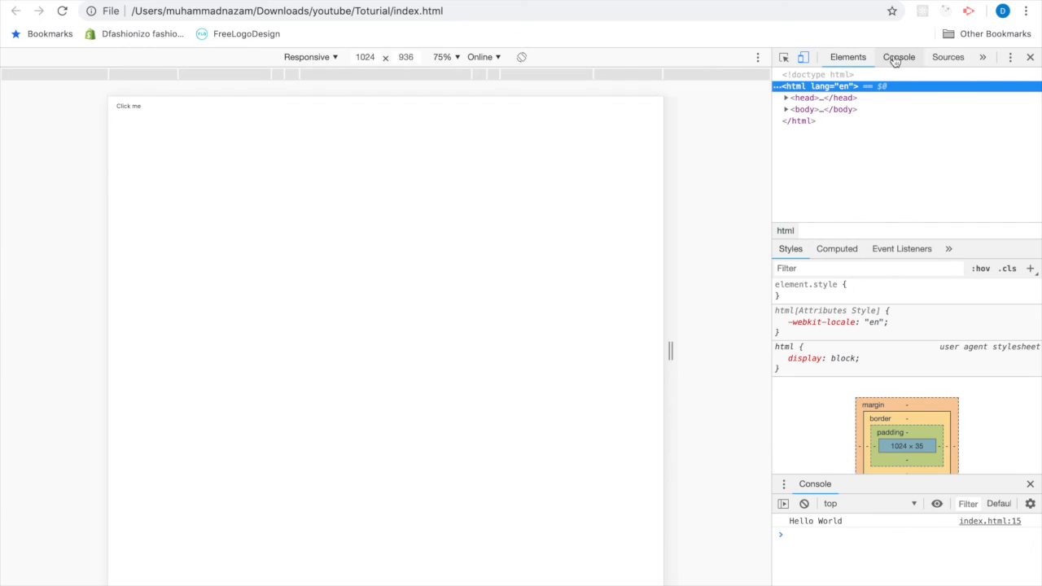
{"action": "left_click", "coordinate": [899, 57]}
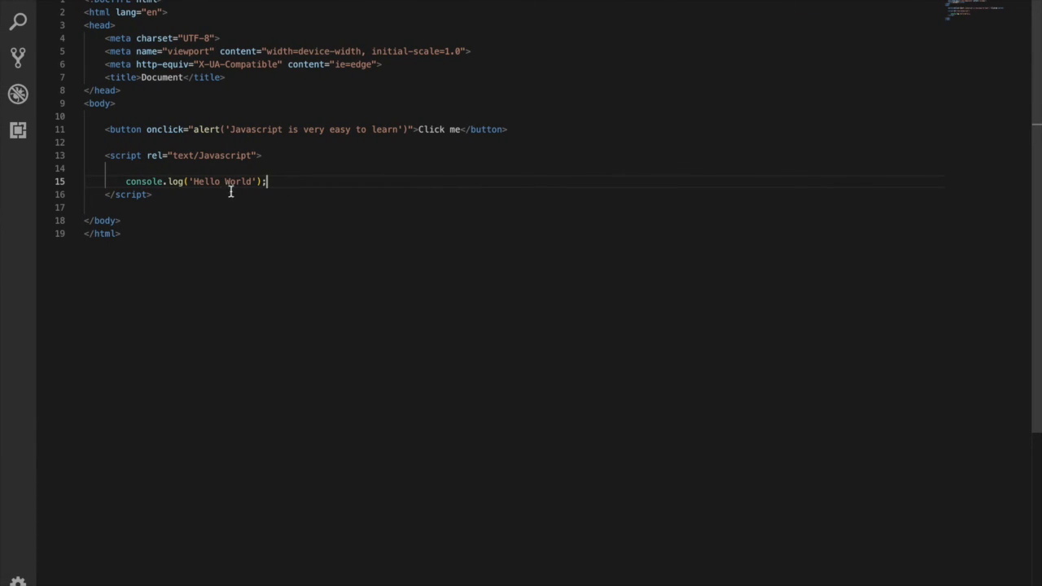
{"action": "mouse_move", "coordinate": [299, 228]}
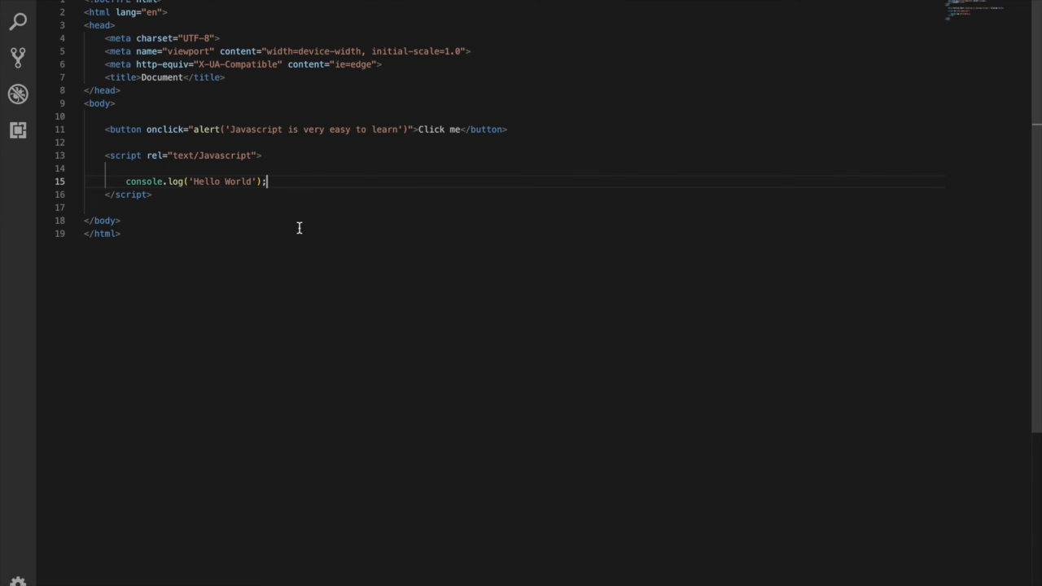